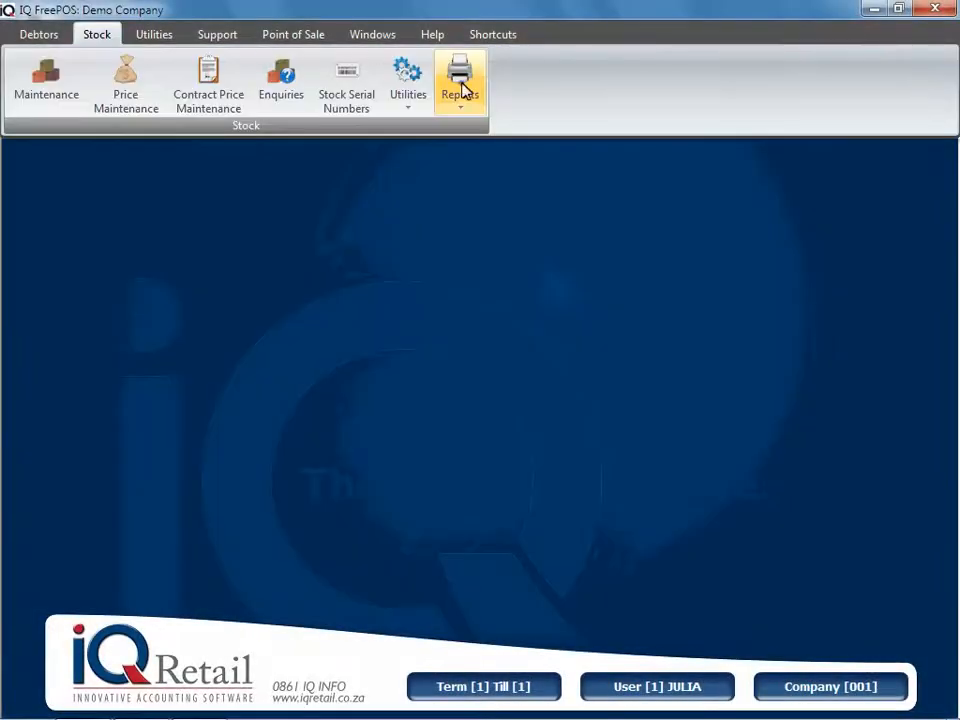
Step: Show the Reports dropdown on the Stock ribbon
click(460, 80)
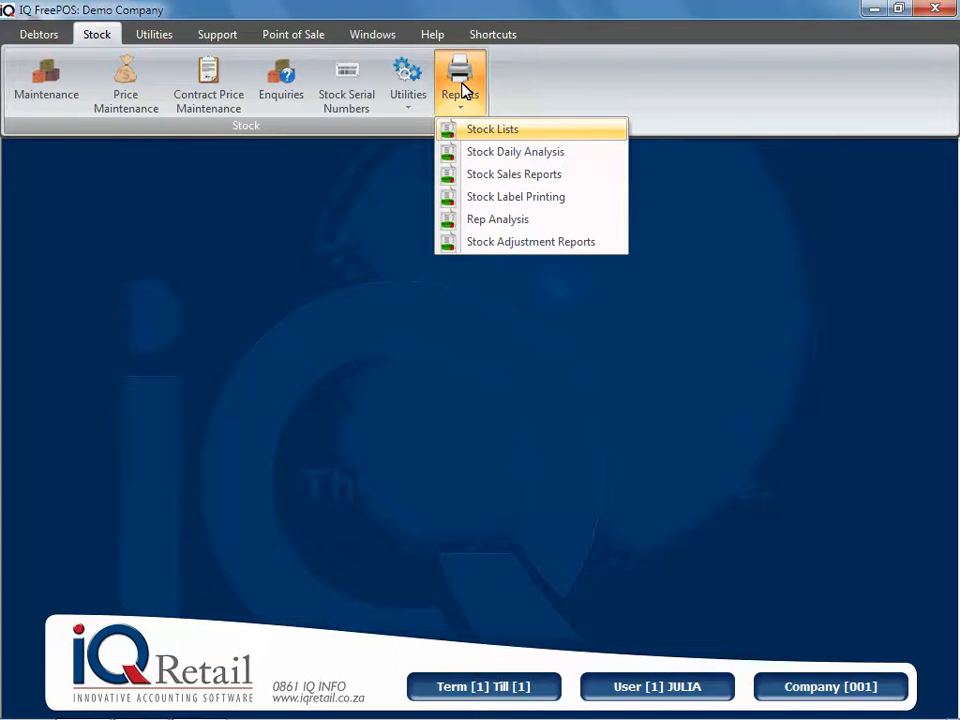
mouse_move(482, 104)
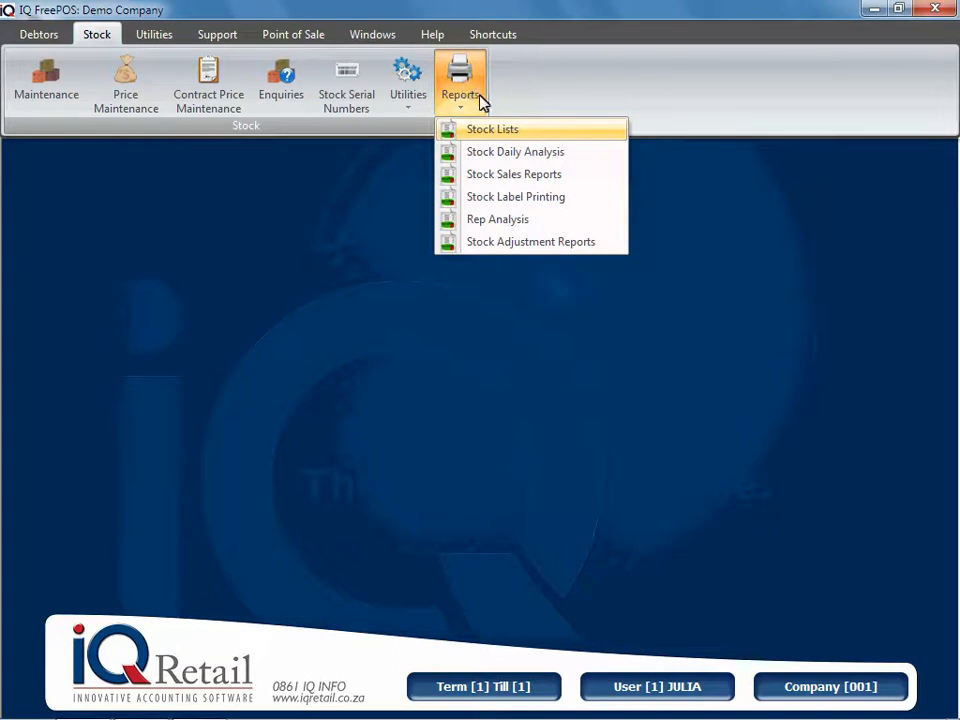
Step: Open Stock Lists and filter the grid to T-Shirt items only
click(492, 128)
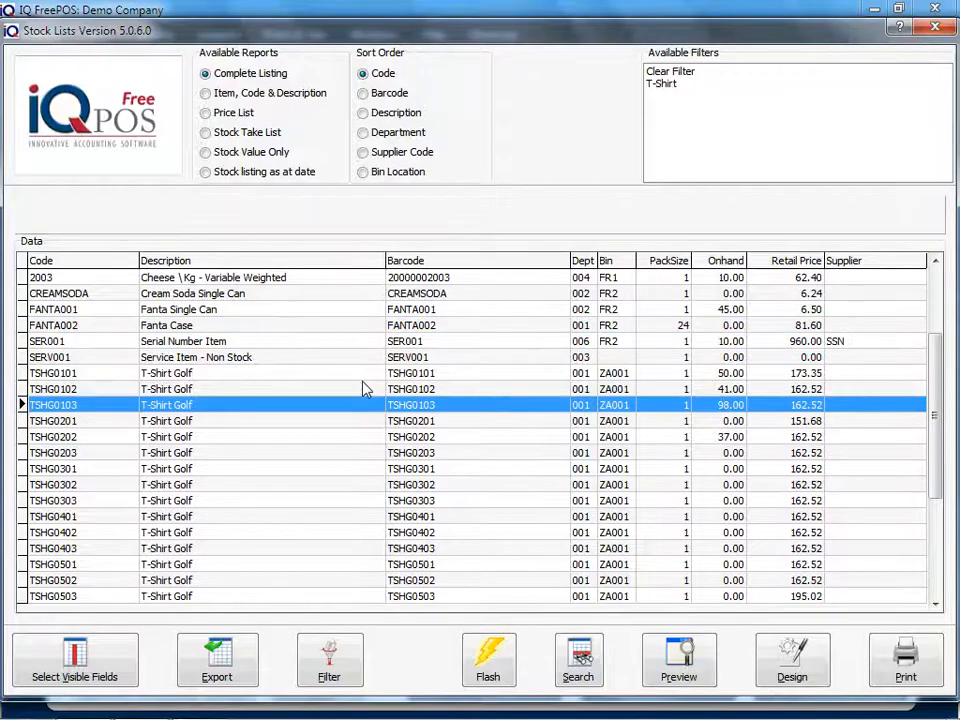
click(168, 500)
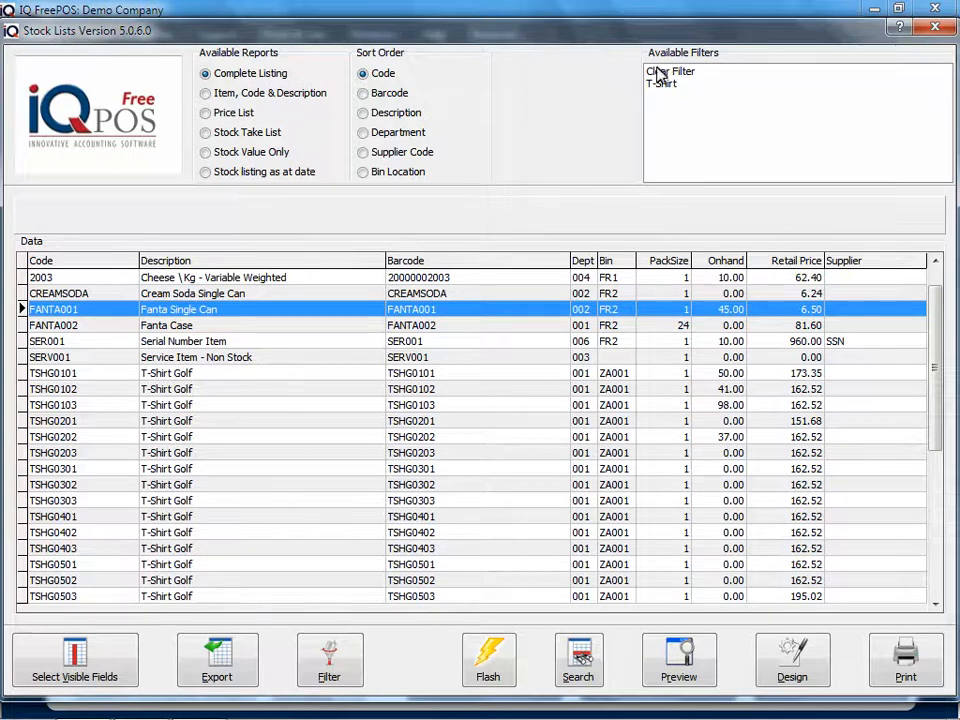
click(662, 84)
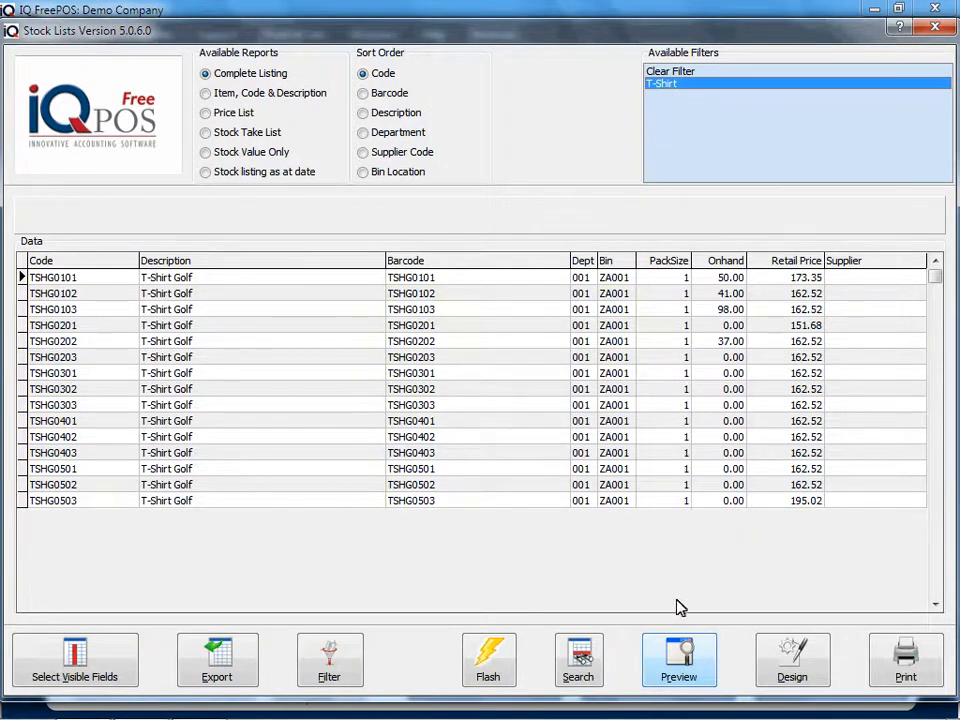
Step: Preview the Item, Code & Description report for the T-Shirt items and close it
click(680, 660)
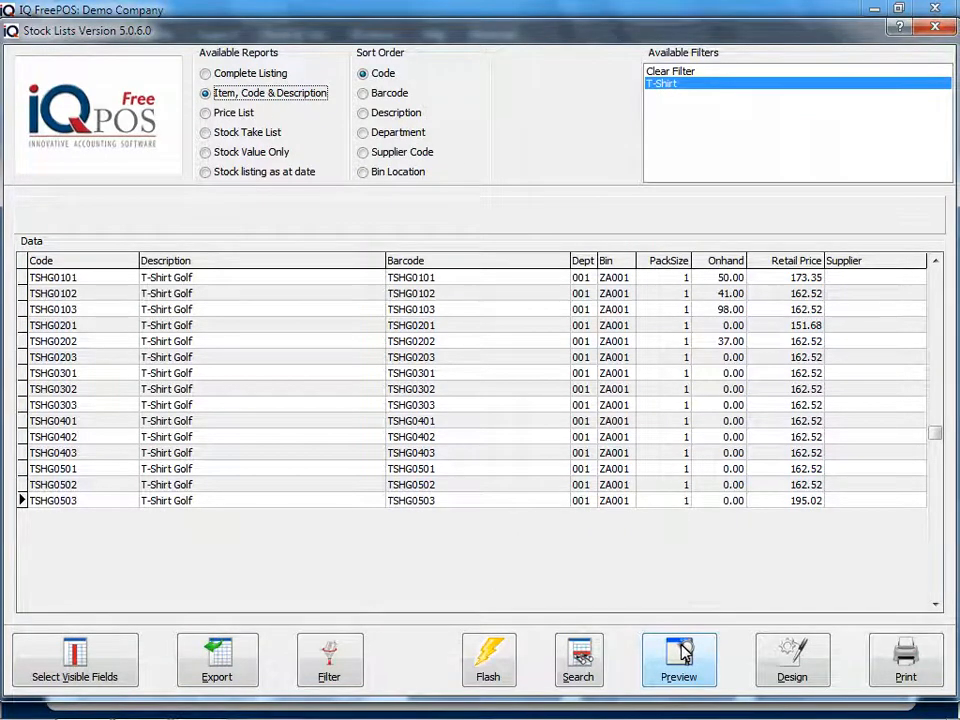
click(678, 660)
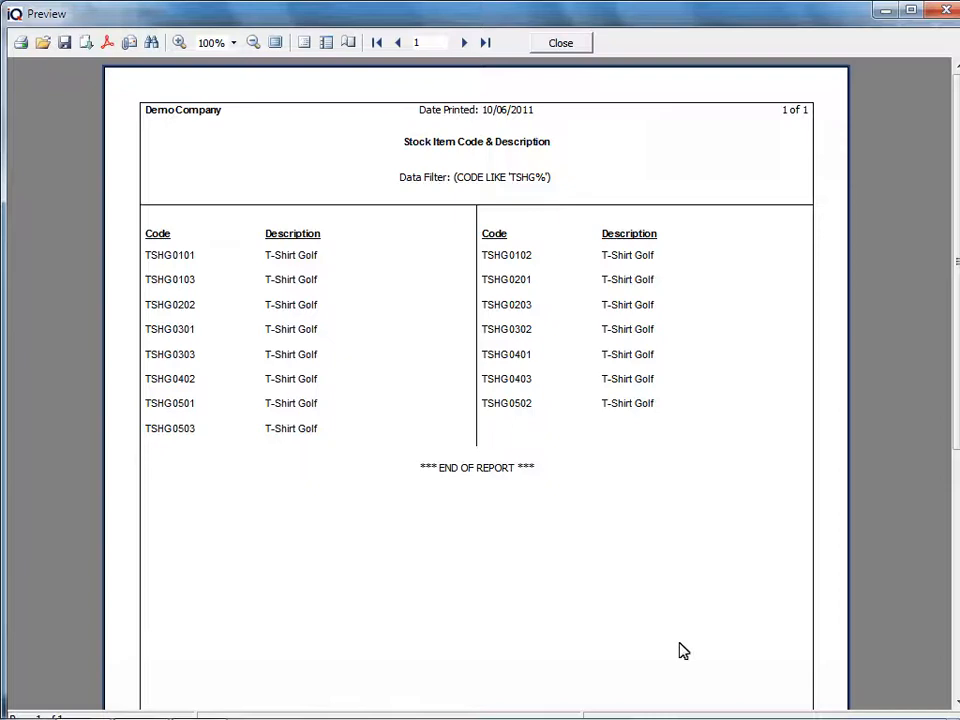
mouse_move(588, 420)
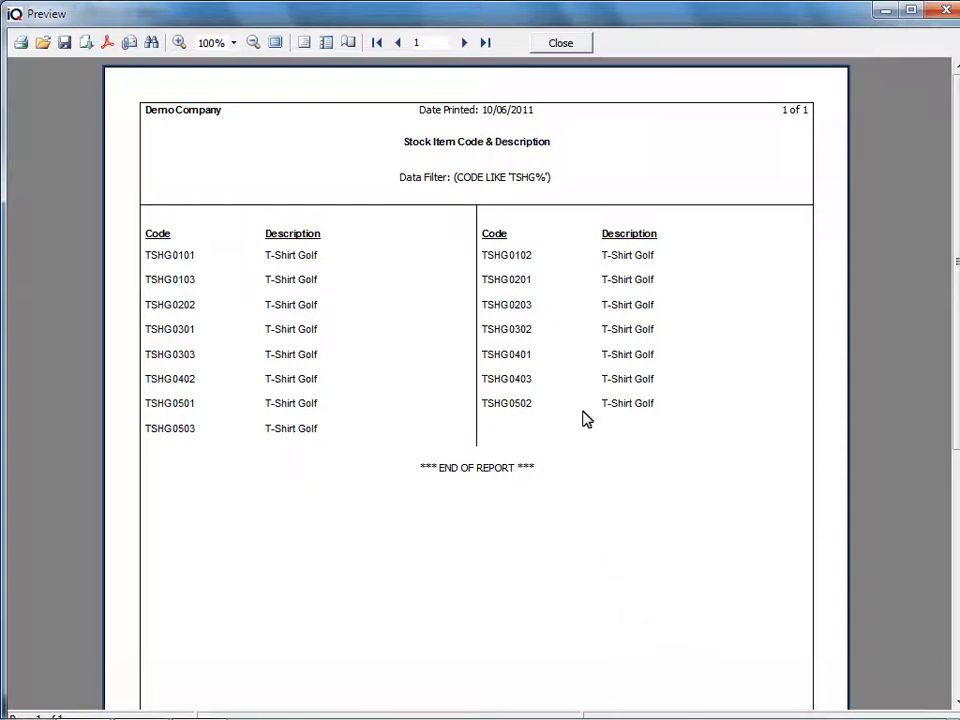
click(560, 42)
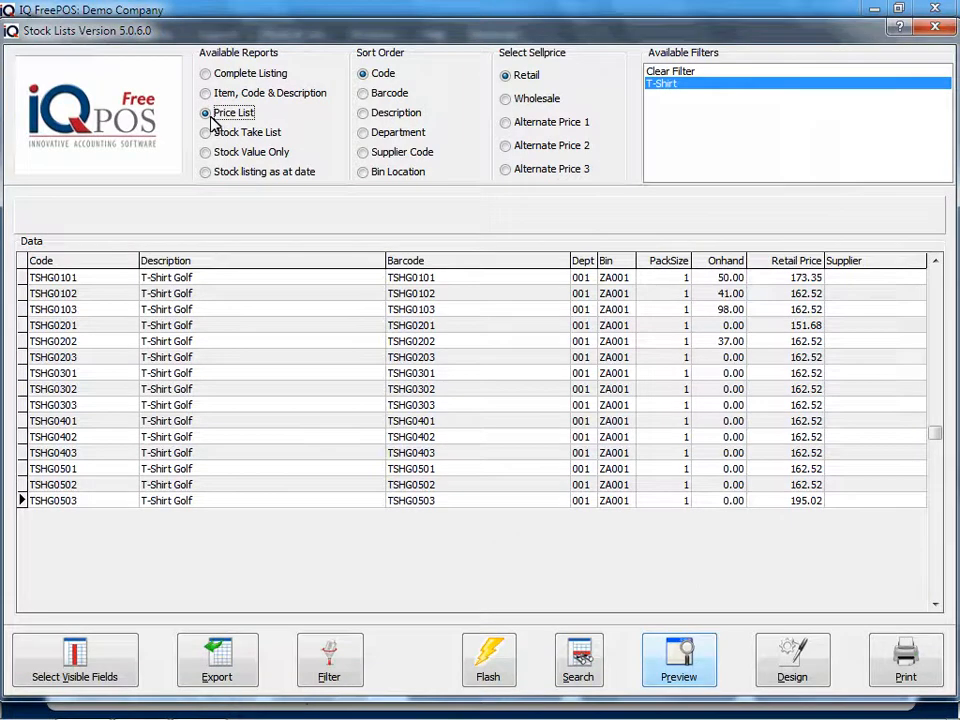
mouse_move(678, 548)
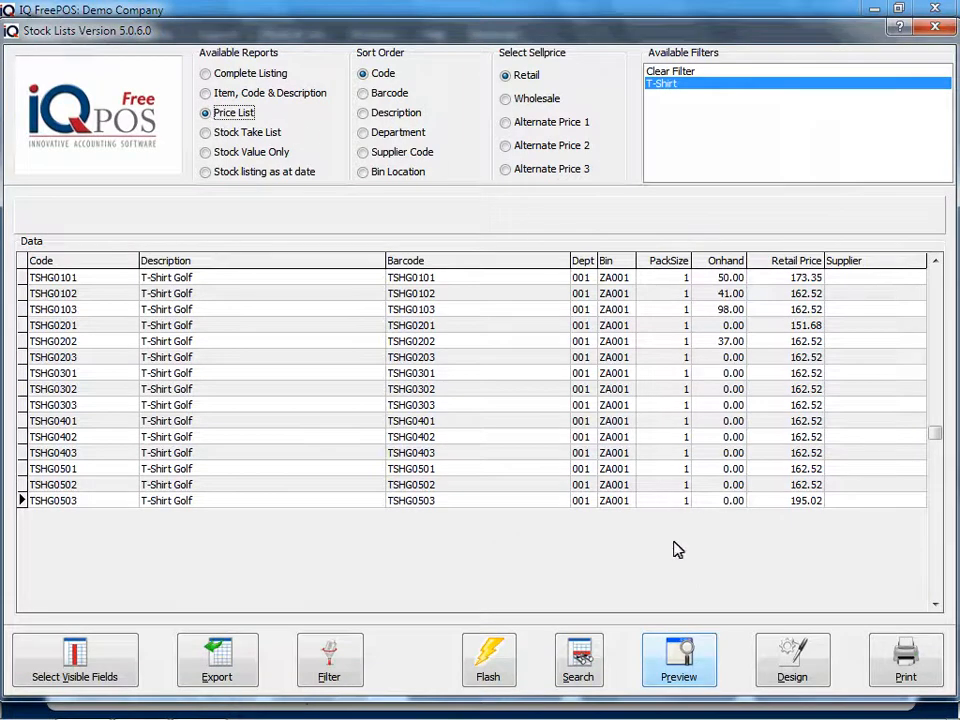
Step: Preview the retail Price List report for the T-Shirt items and close it
click(680, 660)
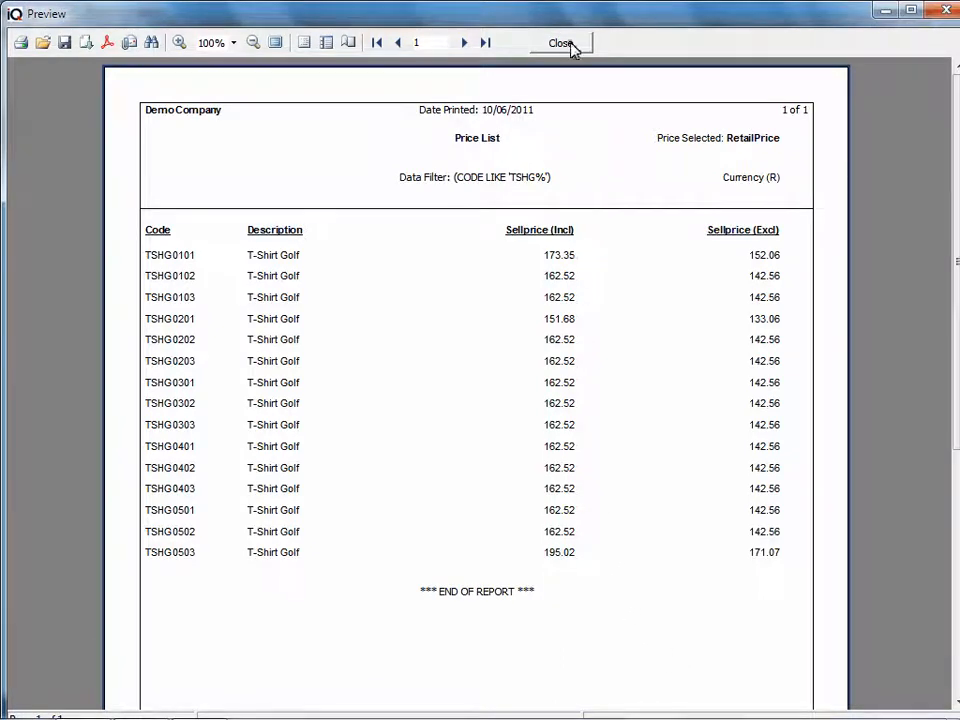
click(560, 44)
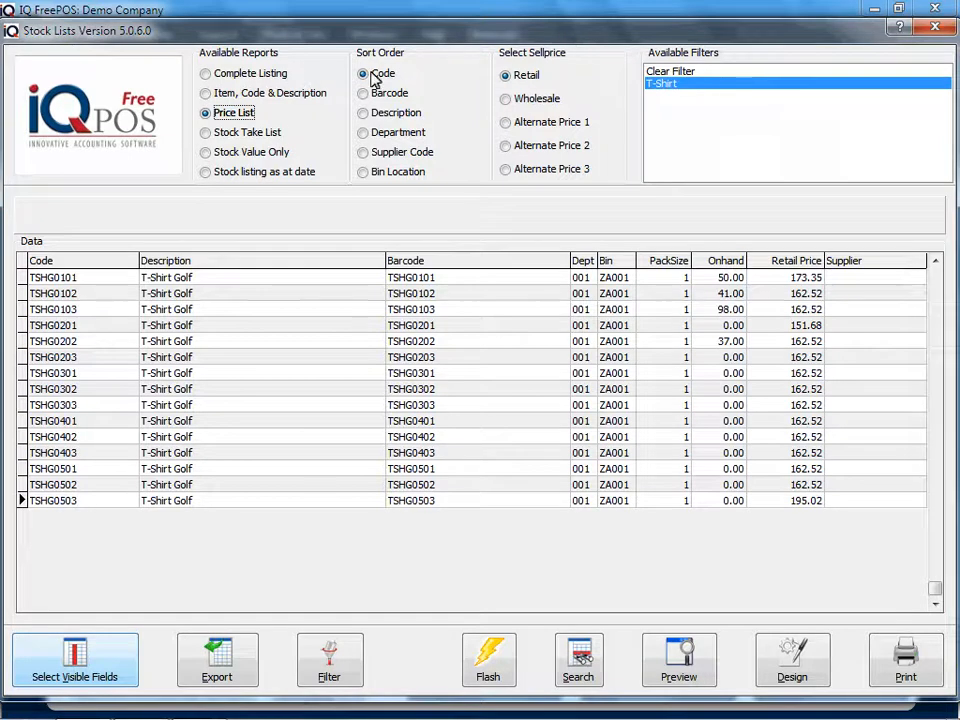
Step: Untick SUPPLIERCD in Select Visible Fields so the grid hides the supplier code
click(76, 660)
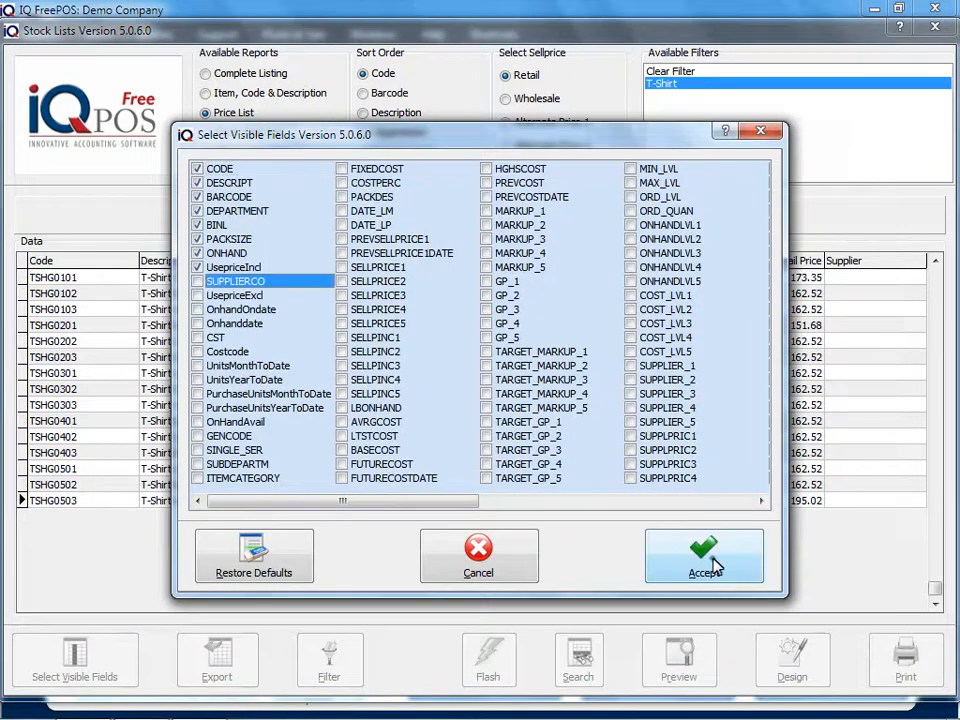
click(704, 556)
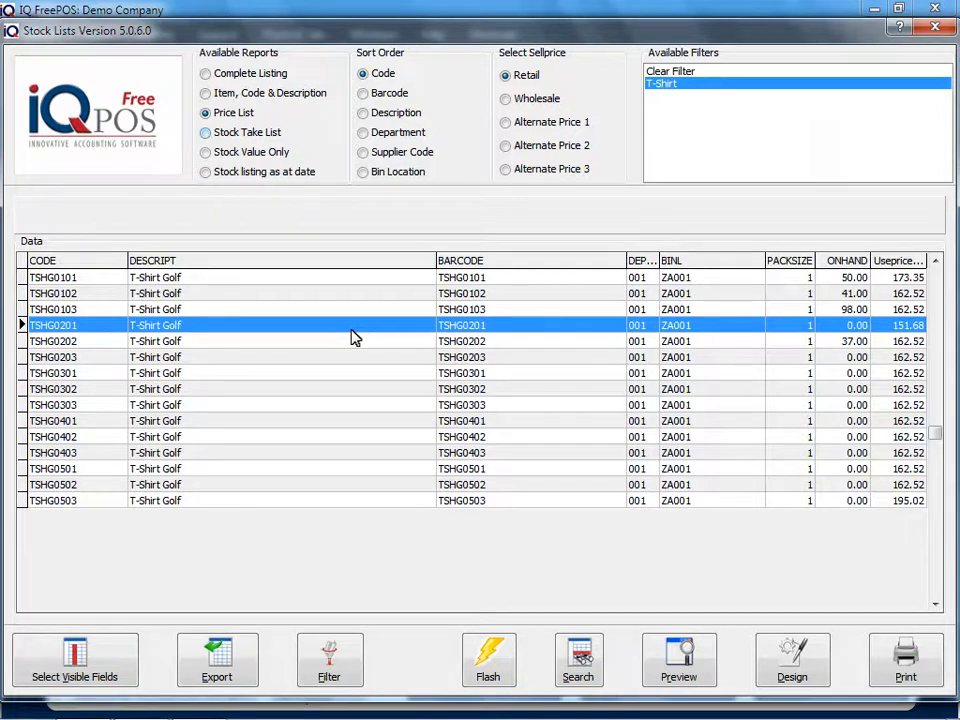
mouse_move(250, 224)
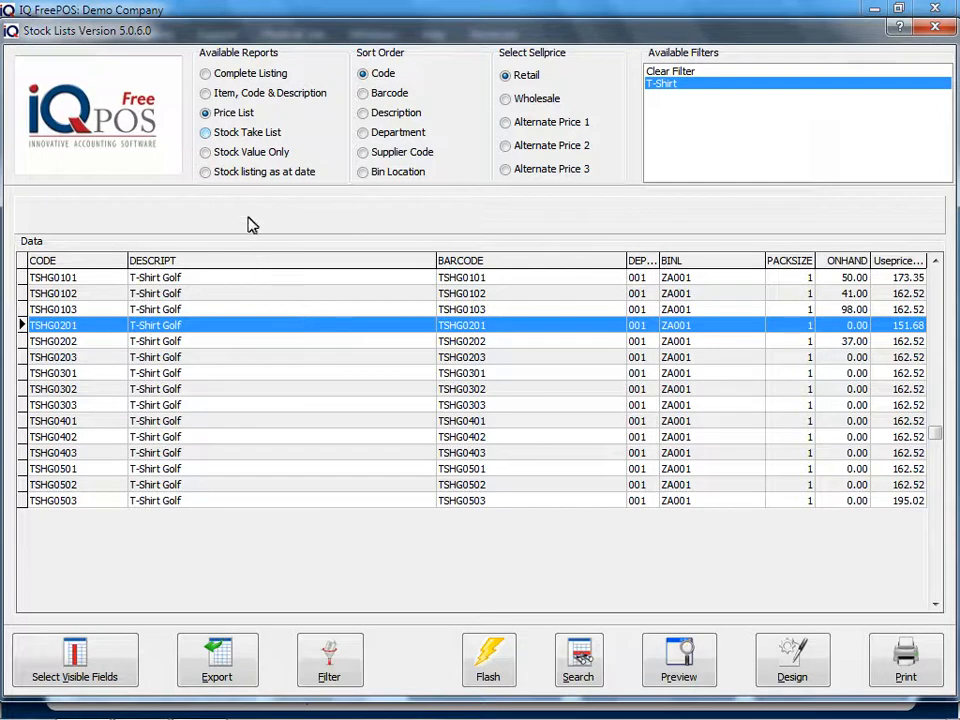
Step: Preview the Stock Take List report for the T-Shirt items and close it
click(204, 132)
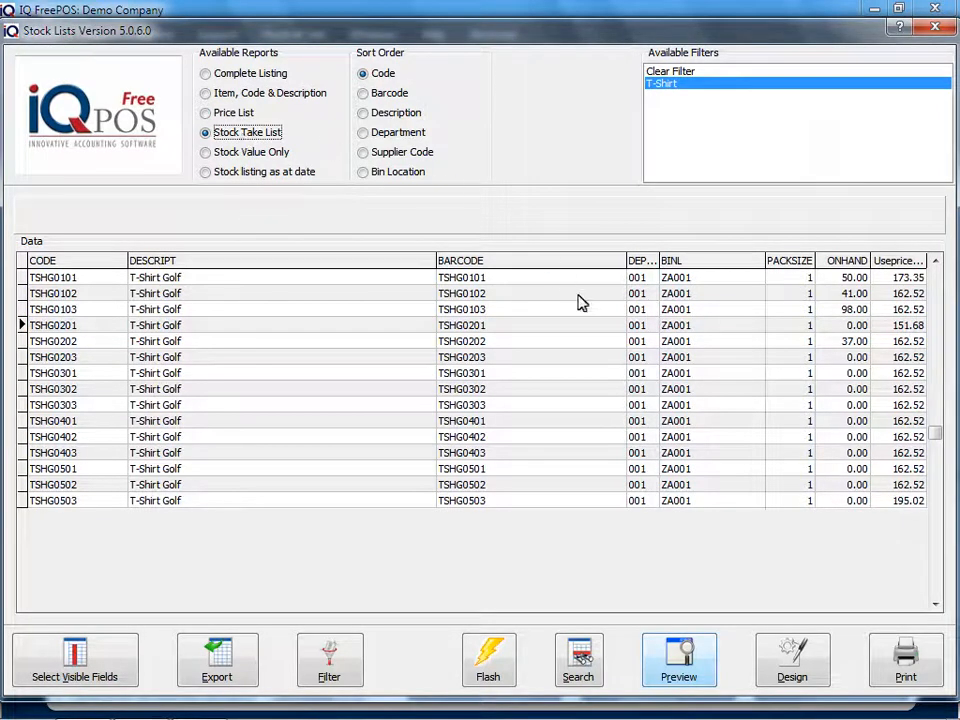
click(678, 660)
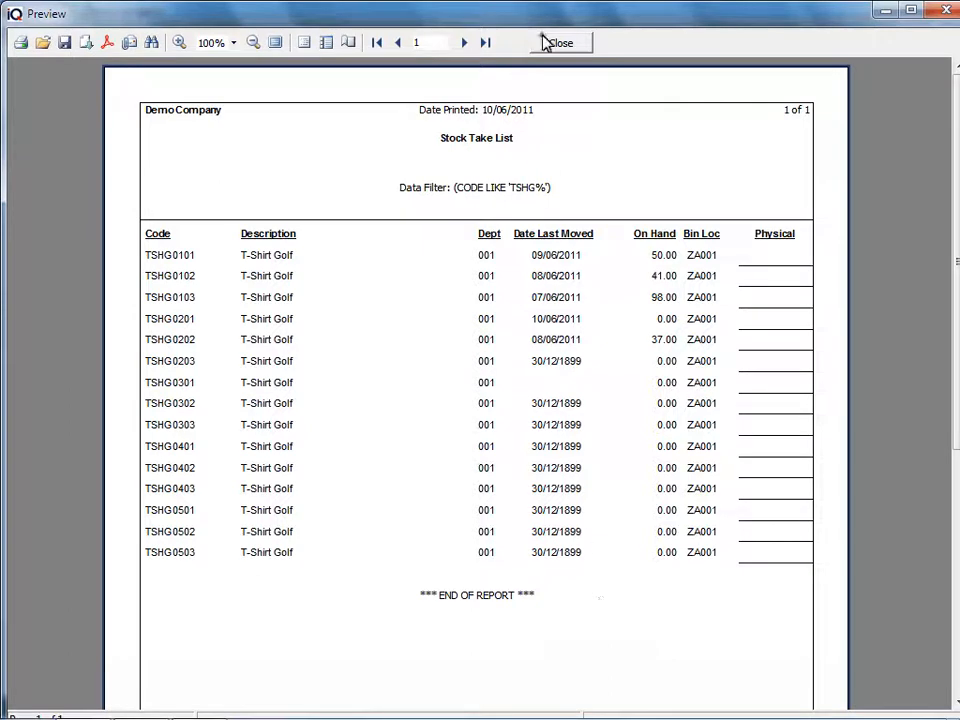
click(560, 42)
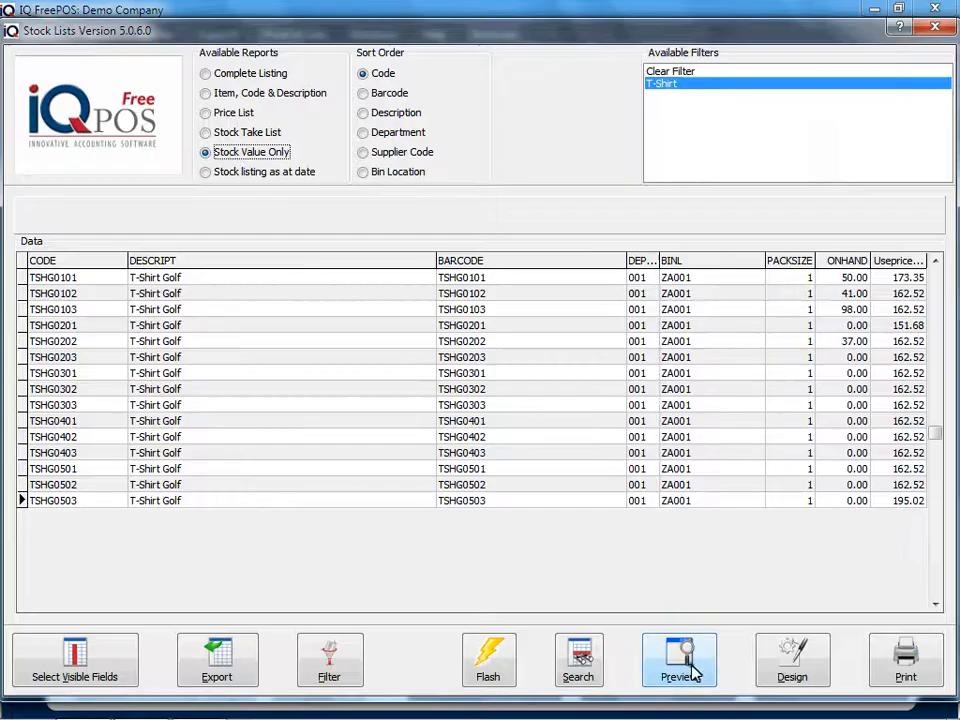
Step: Preview the Stock Value Only report, close it, then choose Stock listing as at date
click(680, 660)
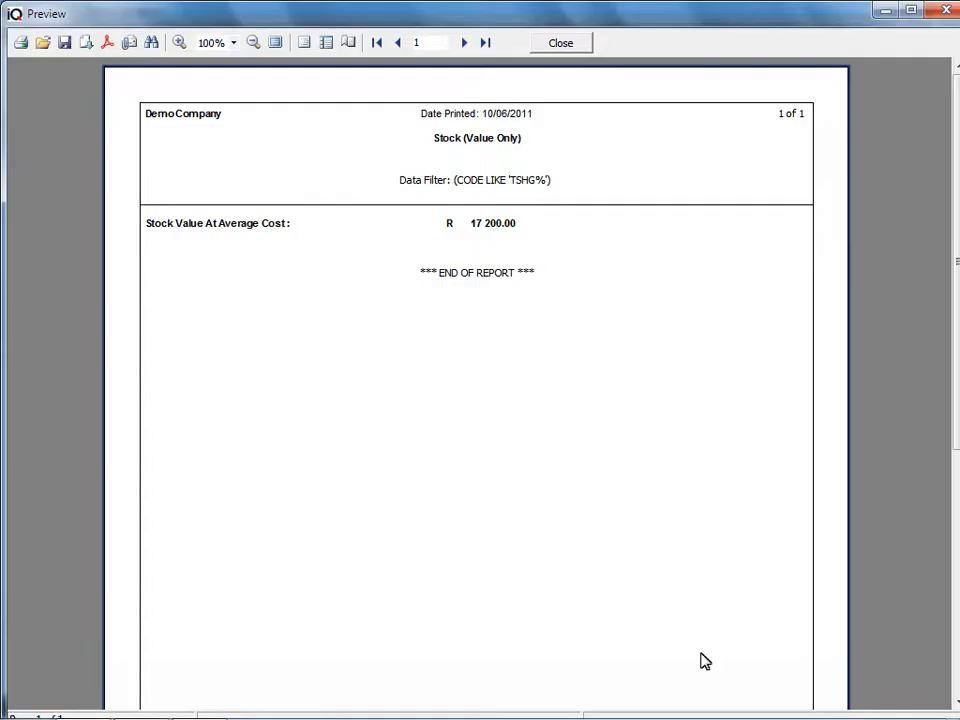
mouse_move(640, 610)
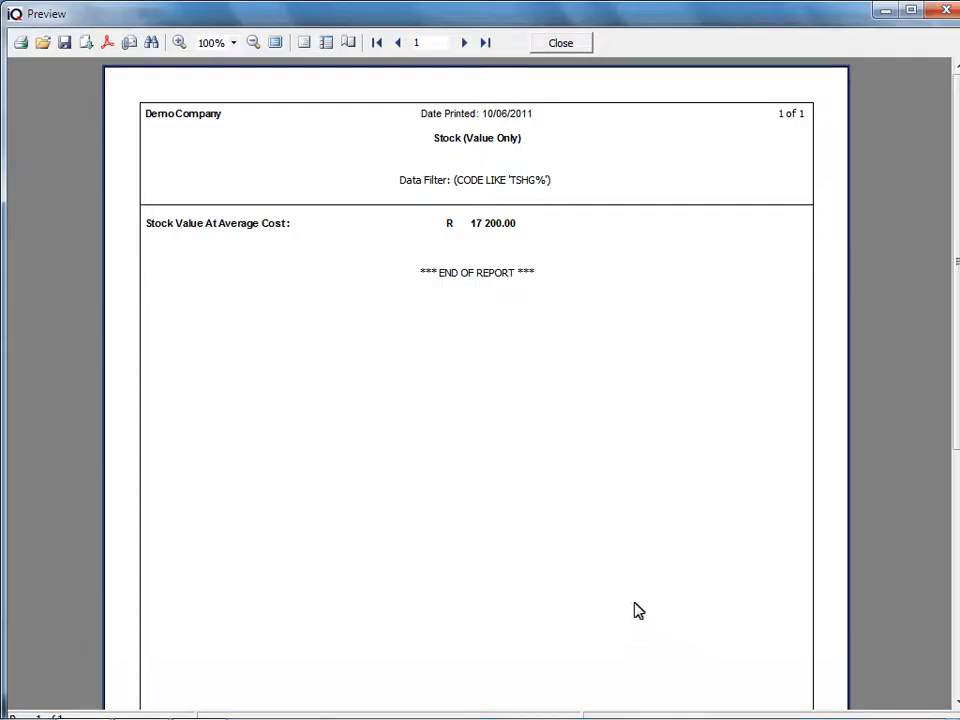
click(560, 42)
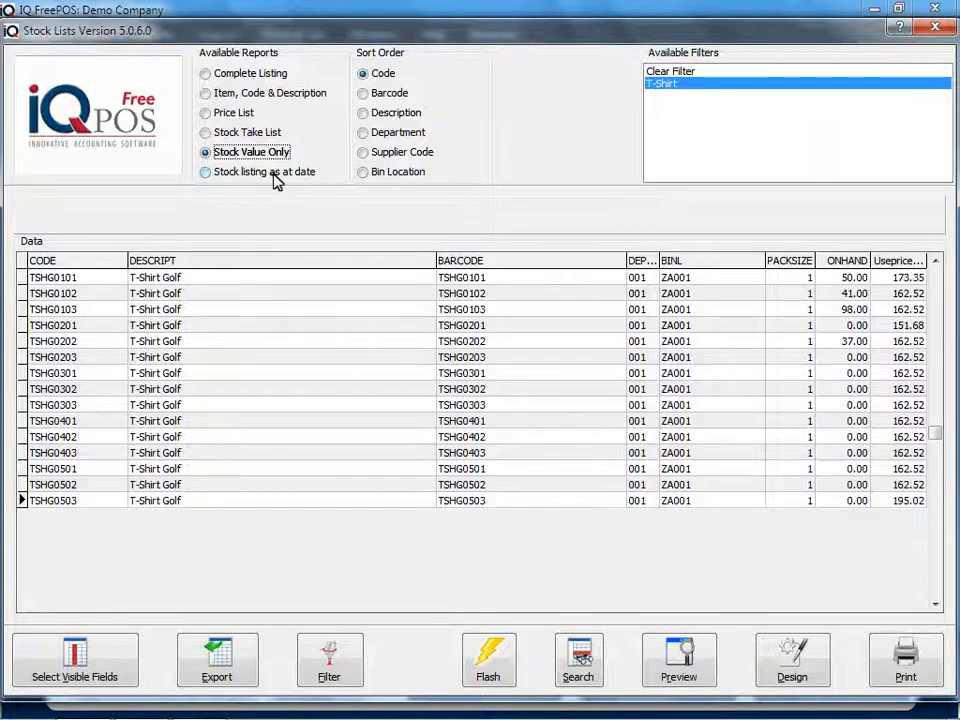
click(204, 172)
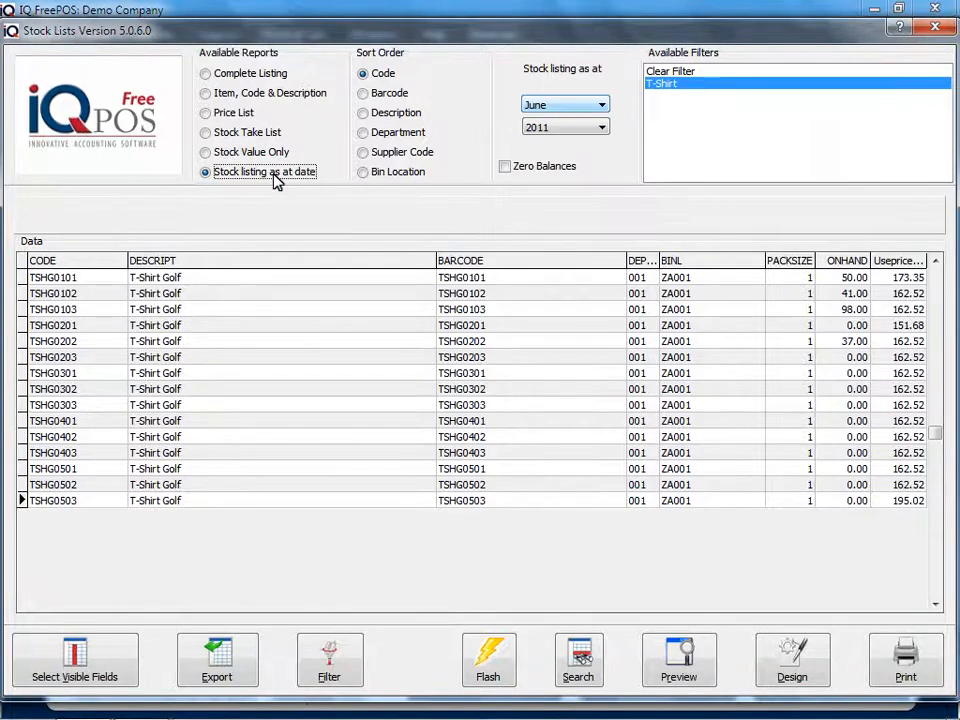